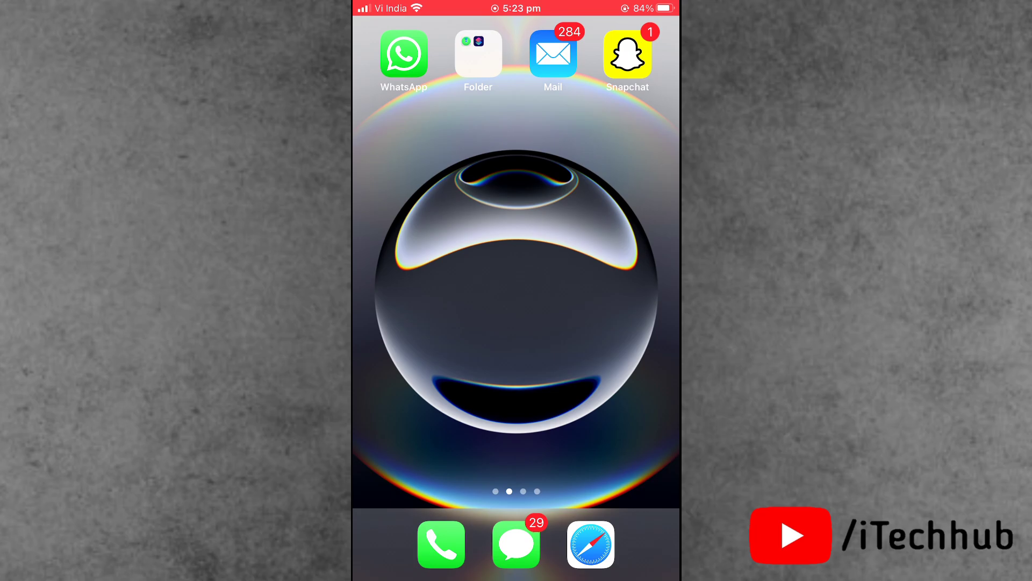
Launch Snapchat from the home screen icon
{"action": "left_click", "coordinate": [626, 53]}
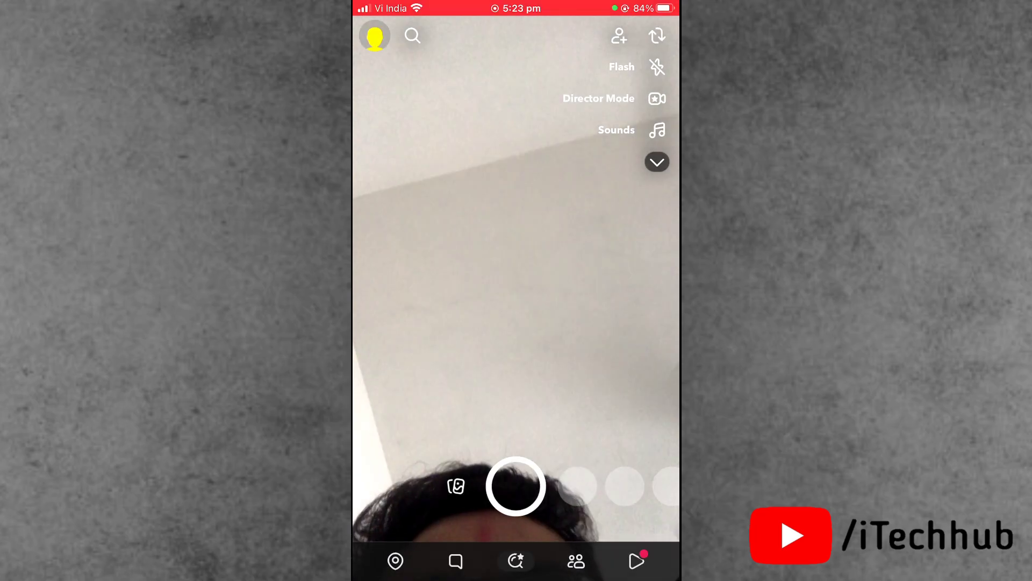
Place and end a test call to iTech Hub, then go to your profile settings
{"action": "left_click", "coordinate": [454, 561]}
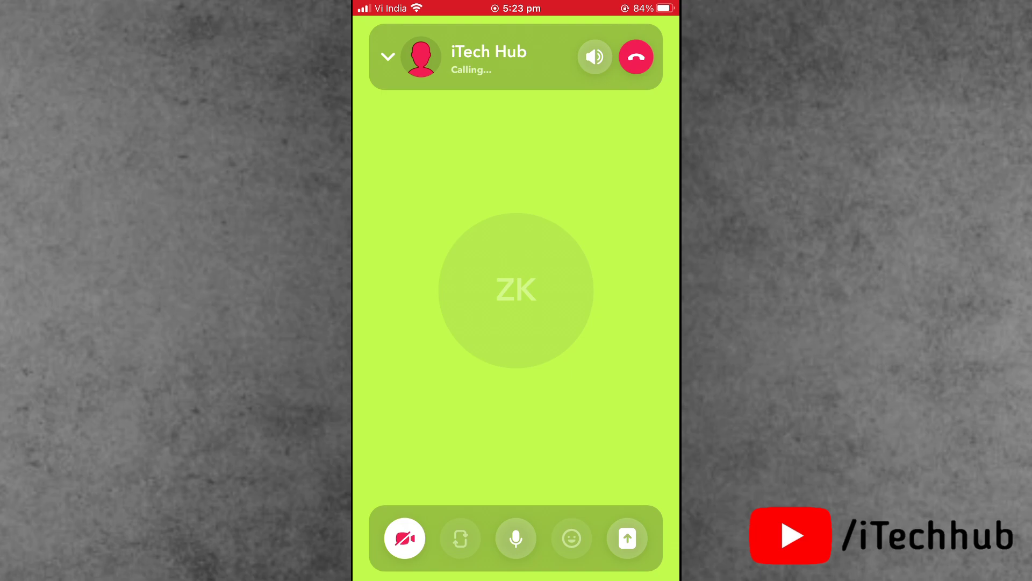
{"action": "left_click", "coordinate": [634, 57]}
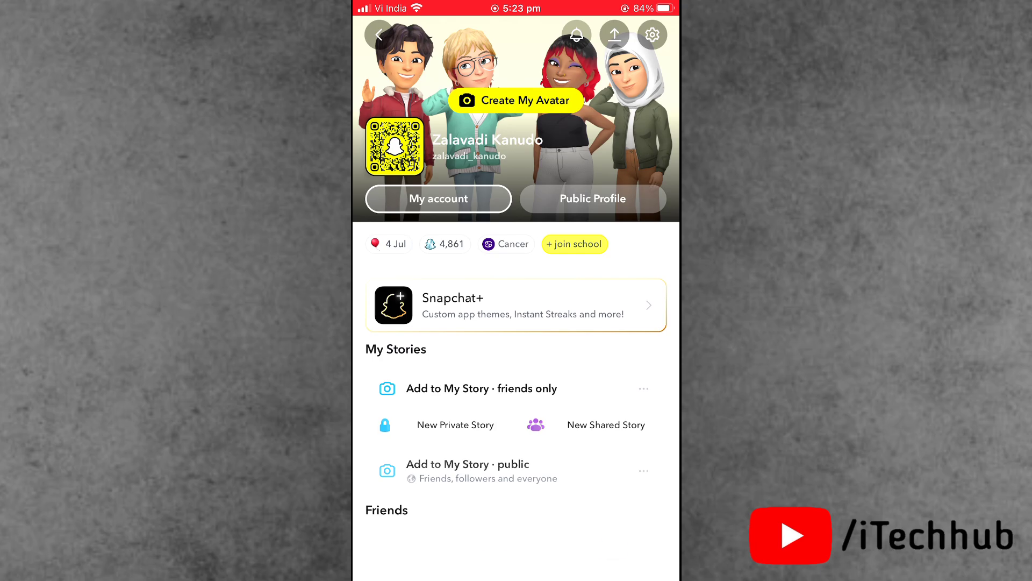
{"action": "left_click", "coordinate": [651, 35]}
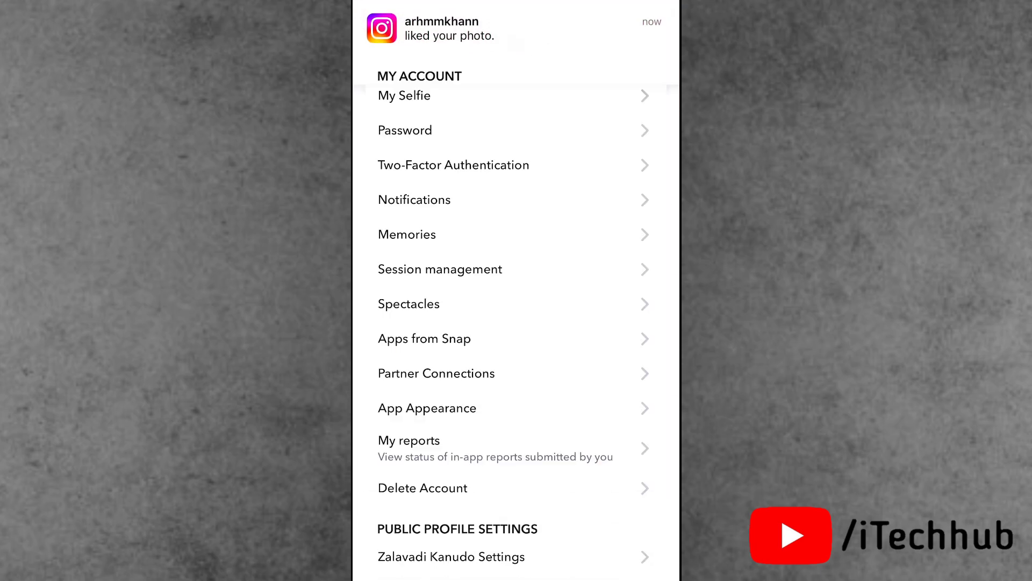
Scroll to Privacy Controls and choose Clear Data
{"action": "scroll", "scroll_direction": "down", "scroll_amount": 3}
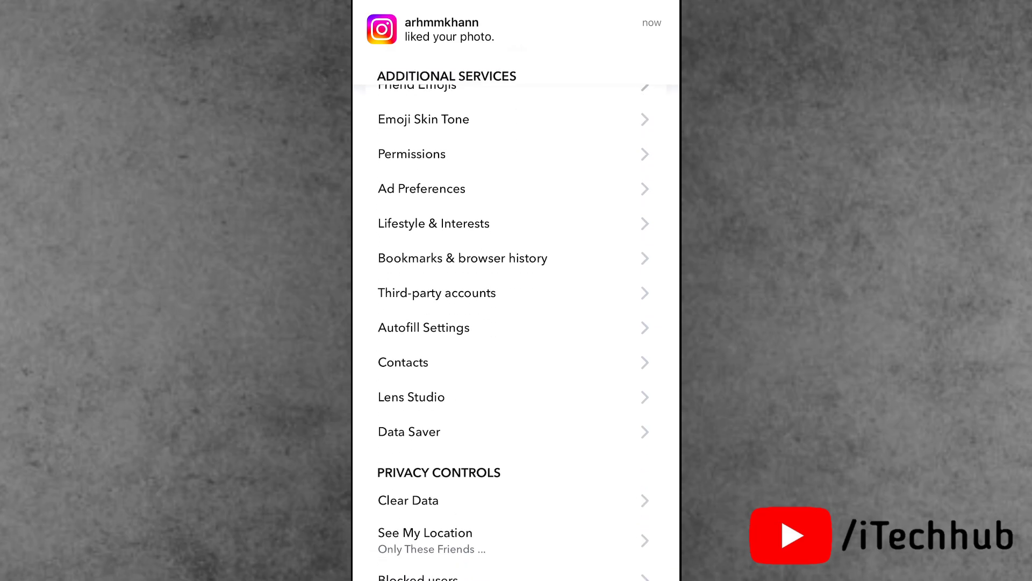
{"action": "left_click", "coordinate": [408, 500]}
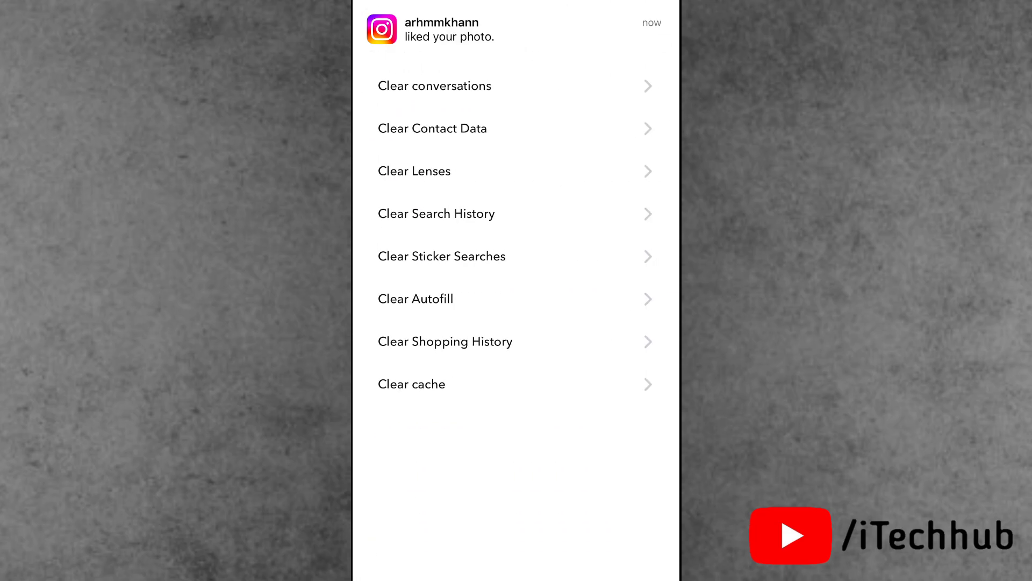
Choose Clear Conversations and select the top conversation for clearing
{"action": "left_click", "coordinate": [434, 86]}
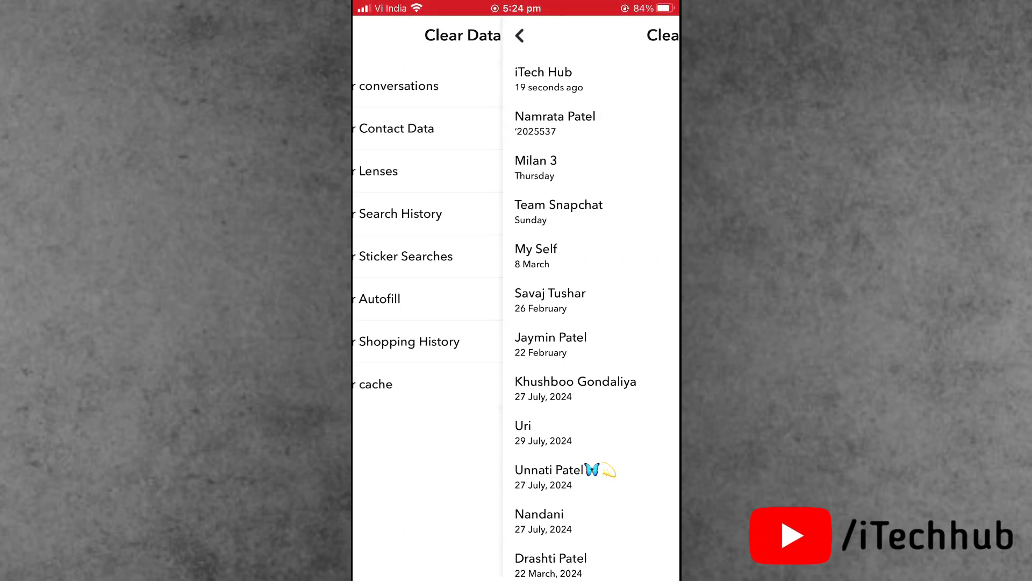
{"action": "left_click", "coordinate": [651, 79]}
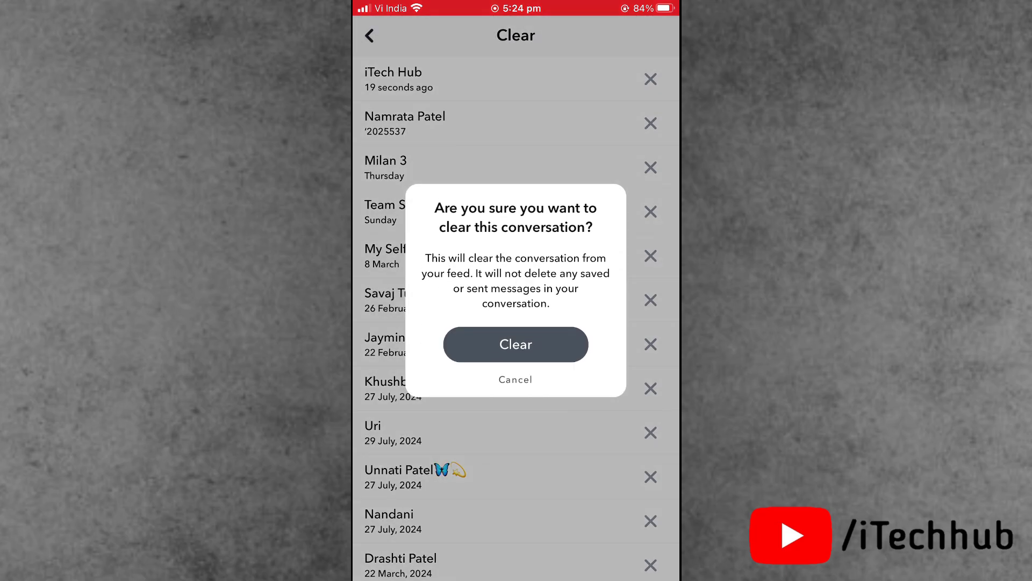
Confirm Clear for the top conversation and then the next one
{"action": "left_click", "coordinate": [515, 344]}
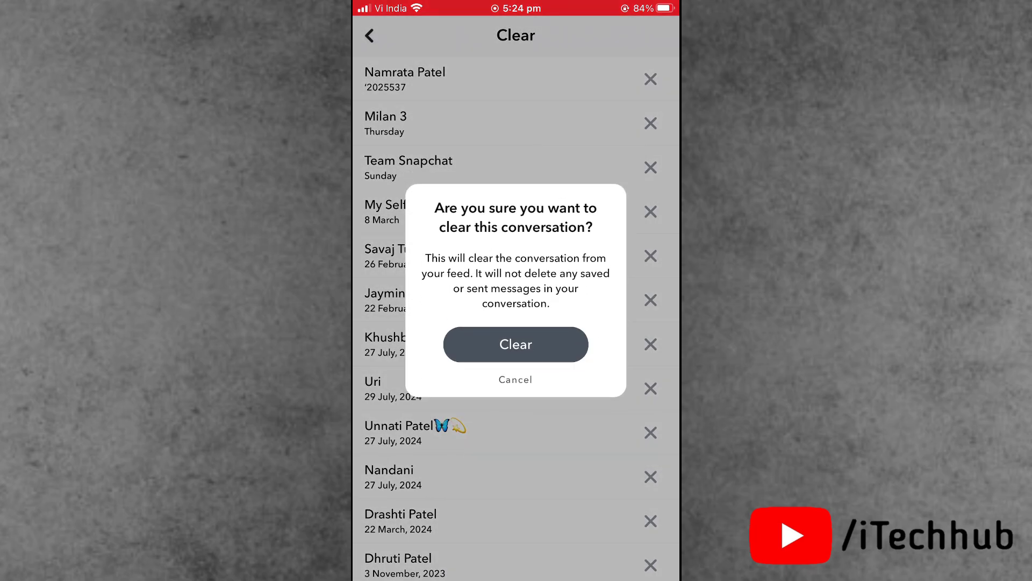
{"action": "left_click", "coordinate": [516, 343]}
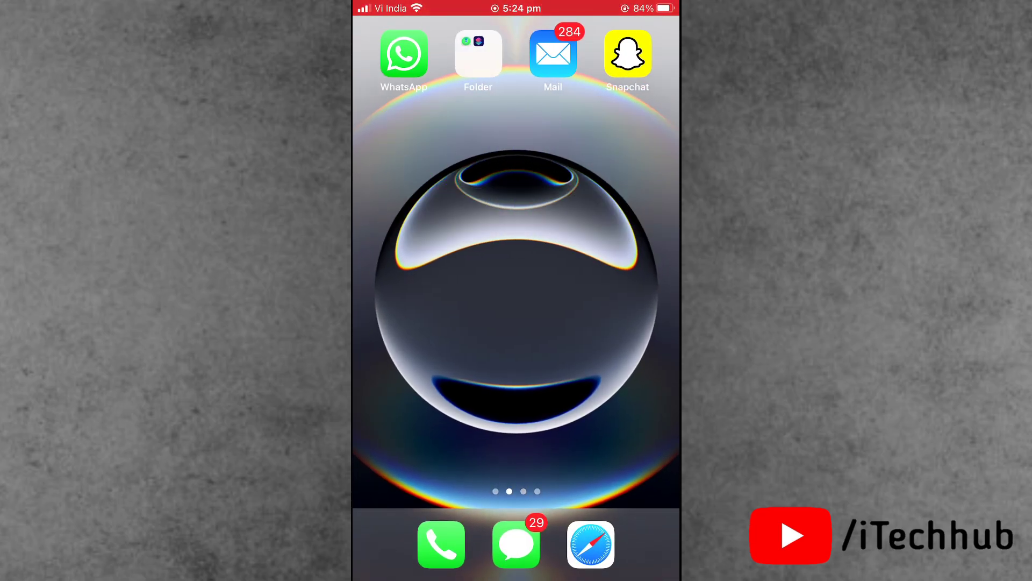
Swipe to the next home screen page showing Instagram, Shortcuts, Health and Translate
{"action": "scroll", "scroll_direction": "left", "scroll_amount": 3}
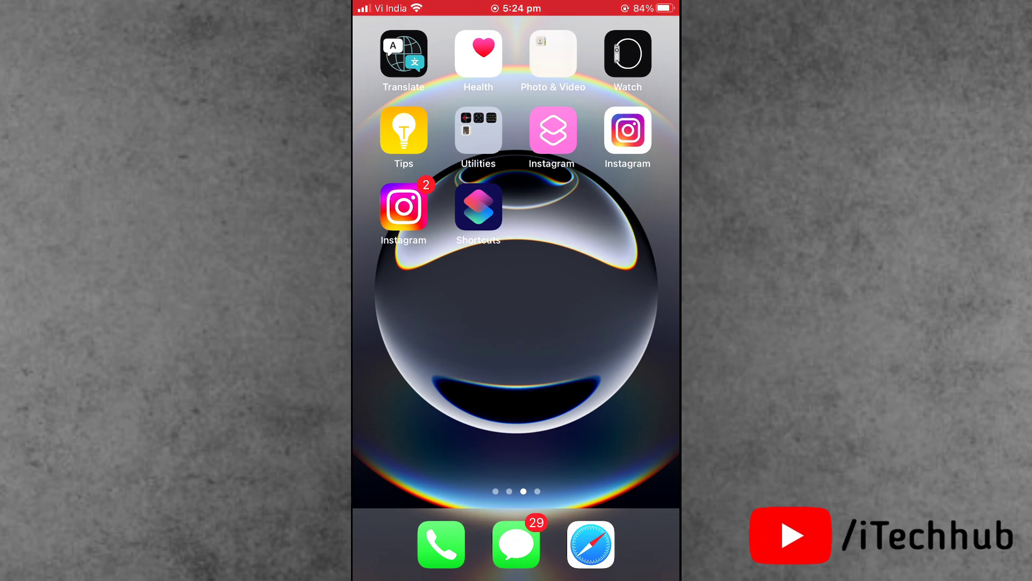